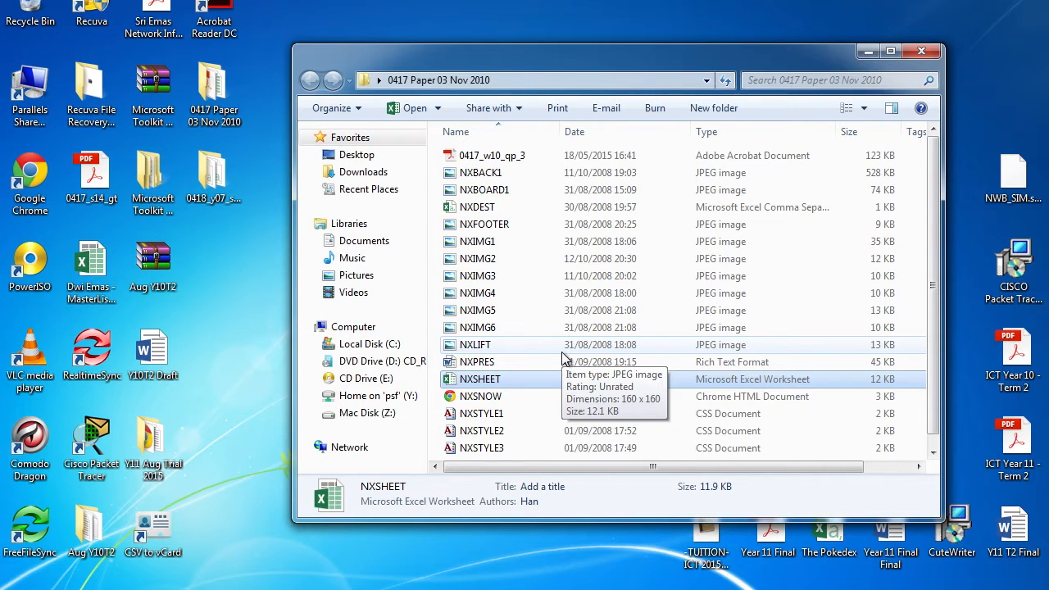
Open the NXSHEET workbook from the 0417 Paper 03 Nov 2010 folder in Excel.
{"action": "double_click", "coordinate": [480, 379]}
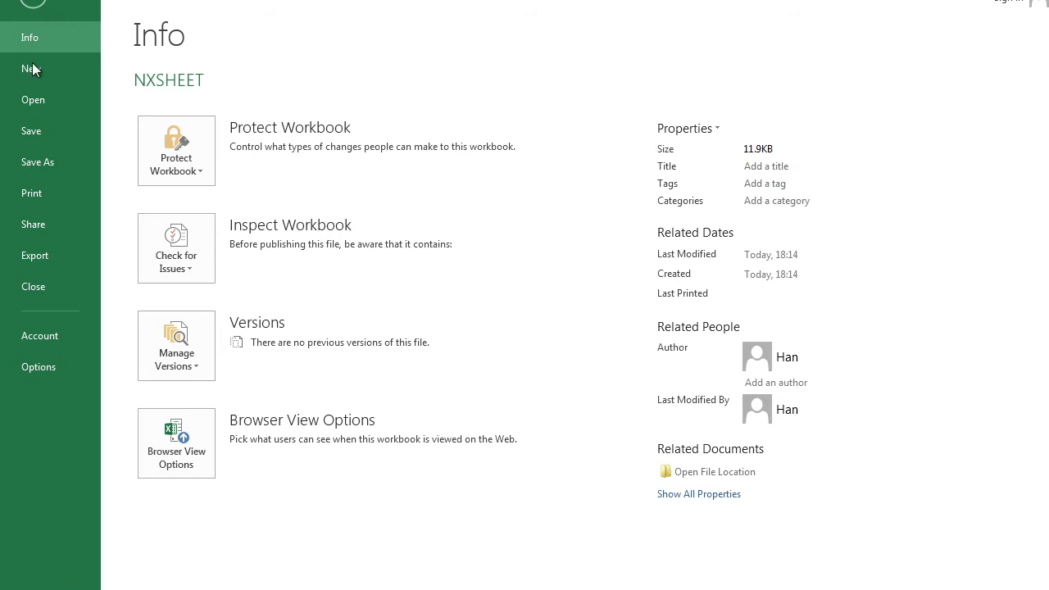
Save NXSHEET under the same name as an Excel Workbook (.xlsx) in its folder.
{"action": "left_click", "coordinate": [38, 162]}
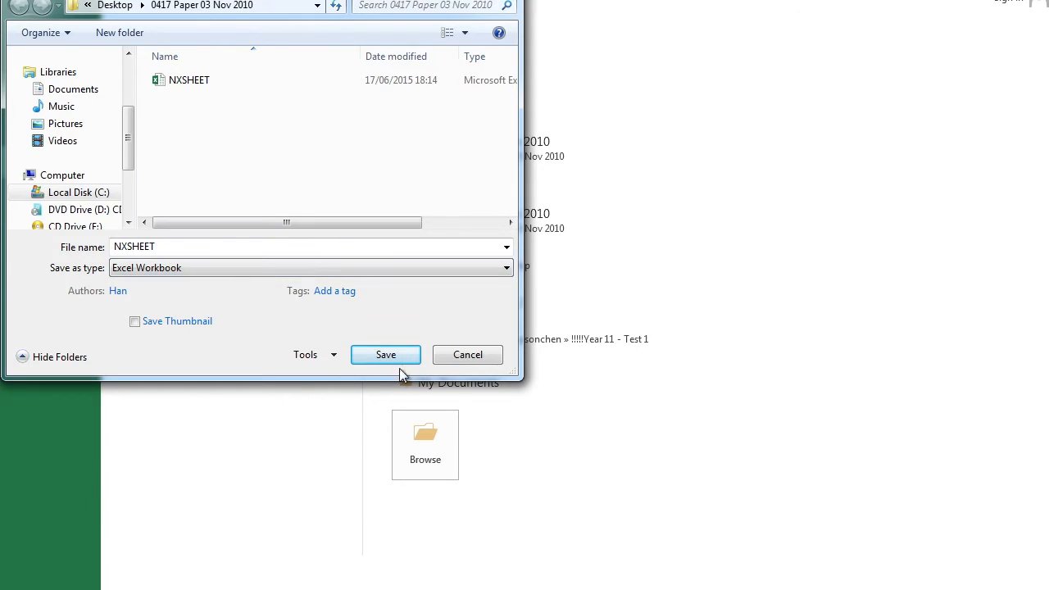
{"action": "mouse_move", "coordinate": [385, 354]}
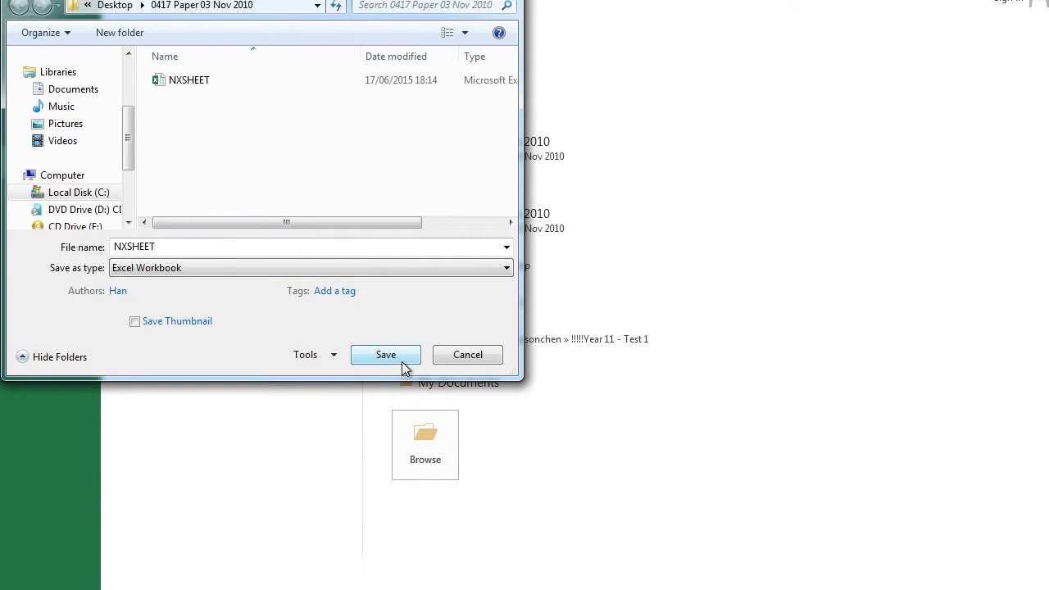
{"action": "left_click", "coordinate": [385, 354]}
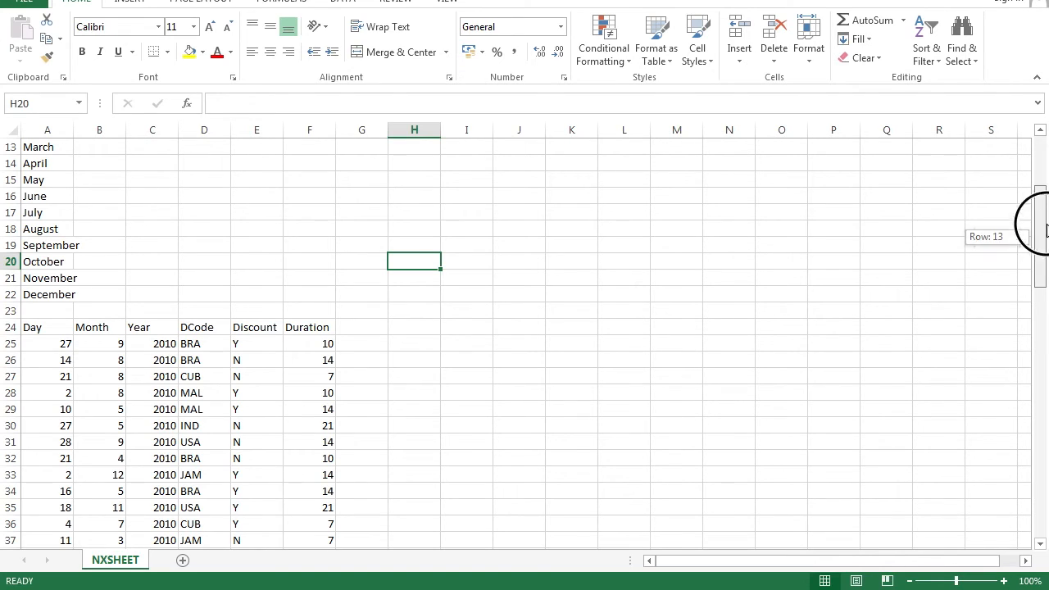
{"action": "scroll", "scroll_direction": "up", "scroll_amount": 3}
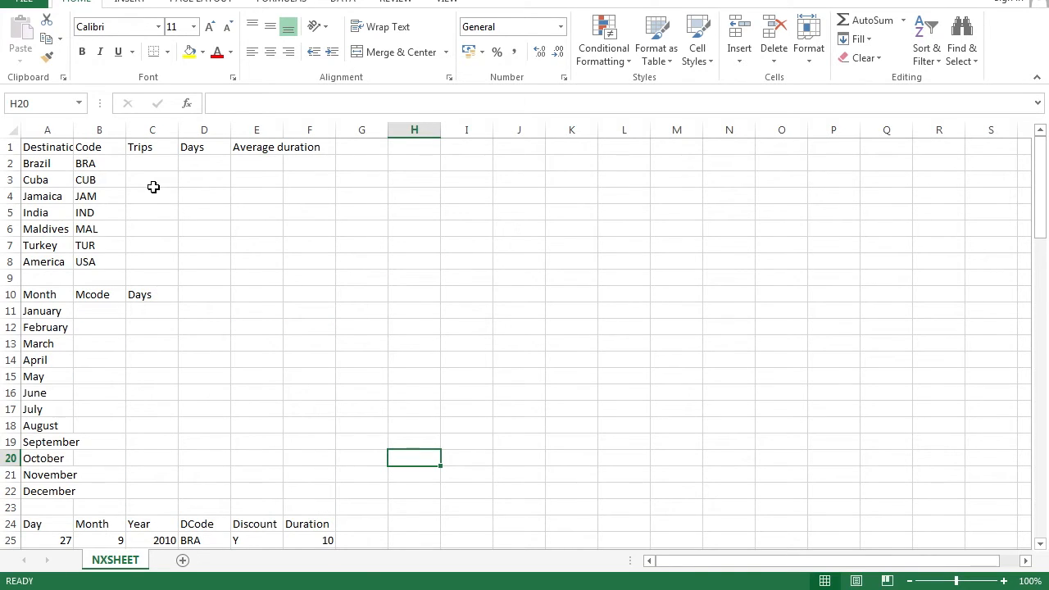
{"action": "left_click_drag", "start_coordinate": [151, 163], "coordinate": [152, 180]}
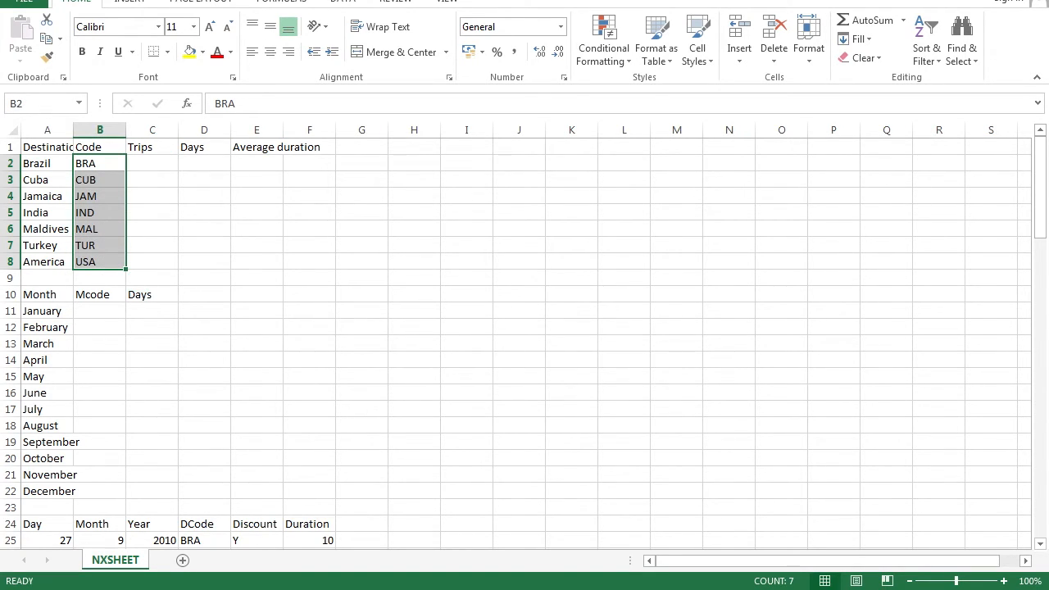
{"action": "scroll", "scroll_direction": "down", "scroll_amount": 3}
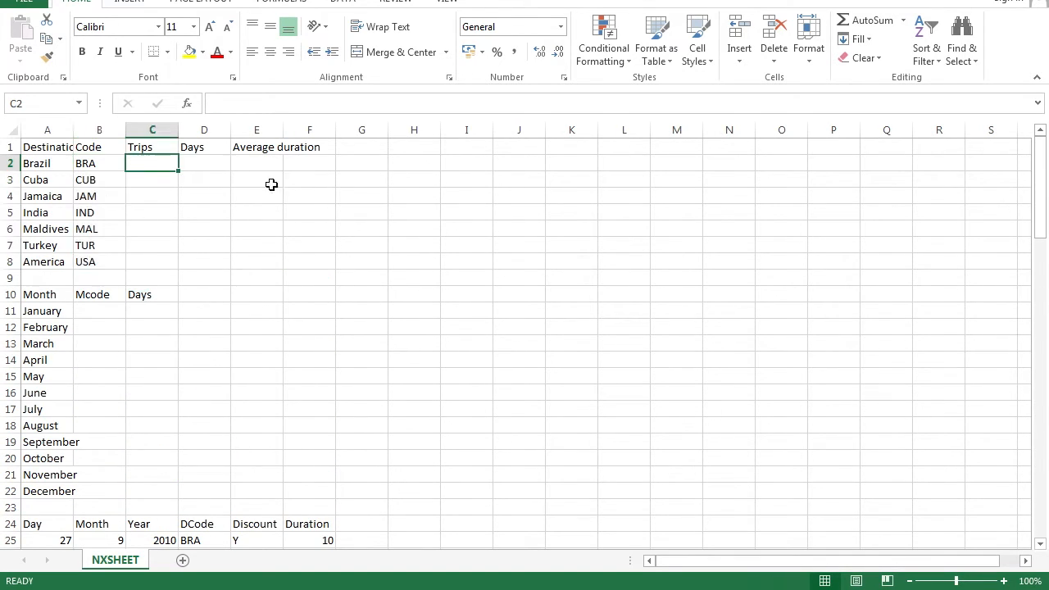
{"action": "mouse_move", "coordinate": [382, 196]}
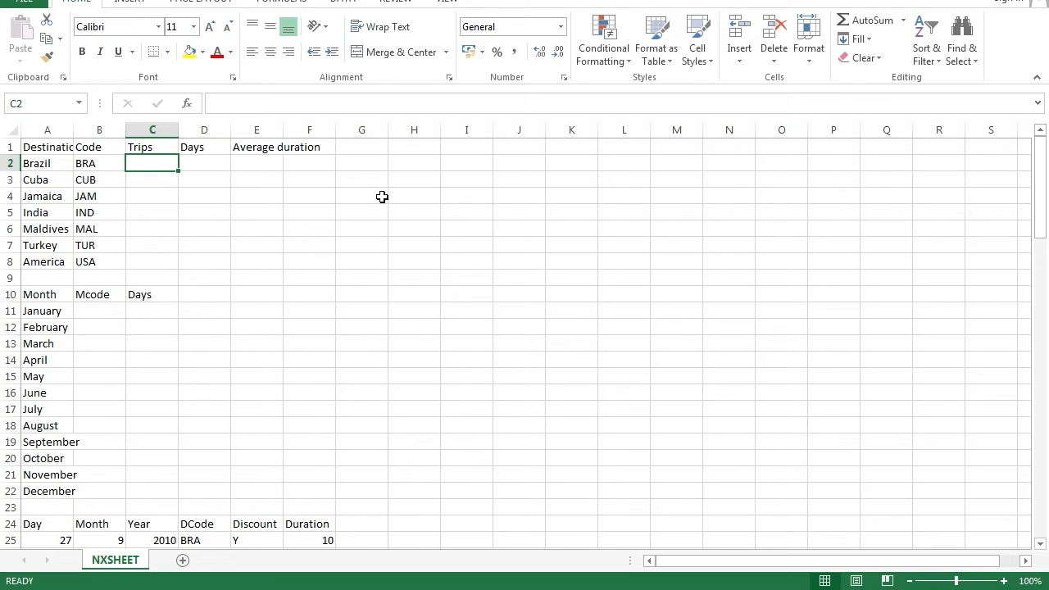
{"action": "mouse_move", "coordinate": [366, 96]}
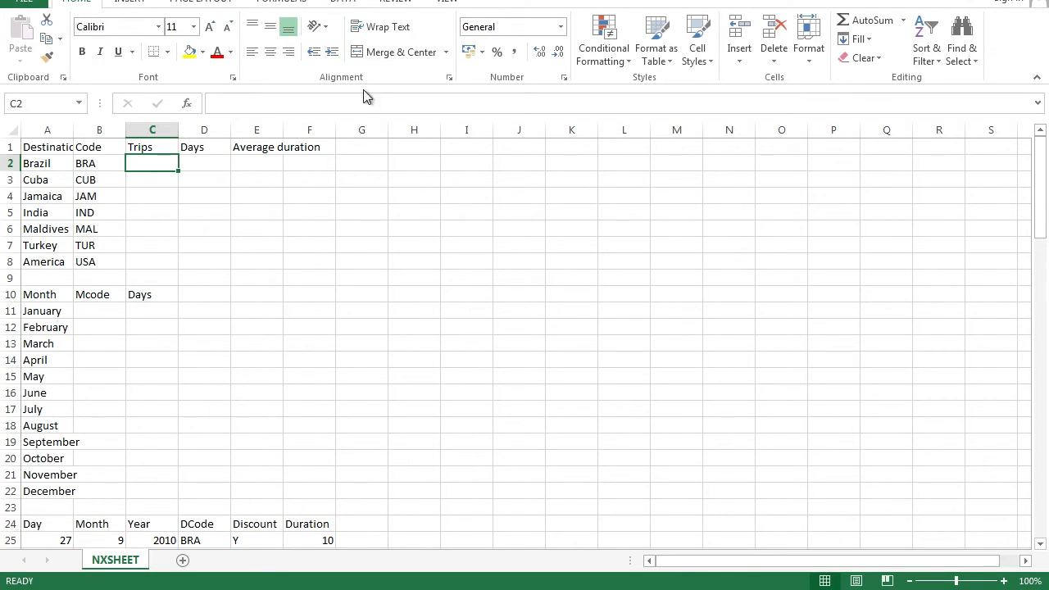
Enter a COUNTIF of the DCode range against B2 in C2 and fill down to C8.
{"action": "type", "text": "=COUNTIF(DC"}
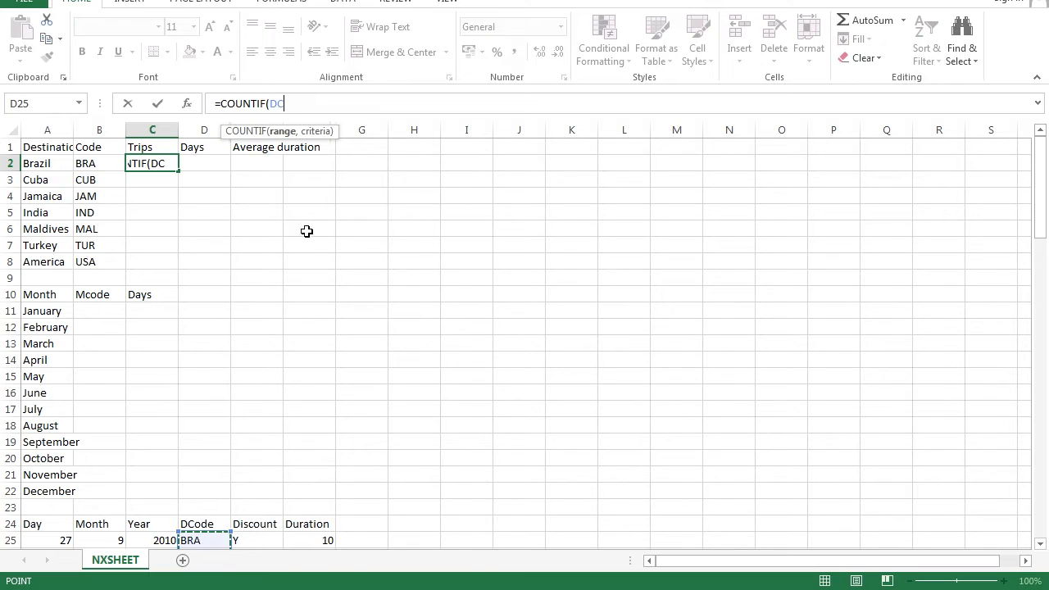
{"action": "type", "text": ","}
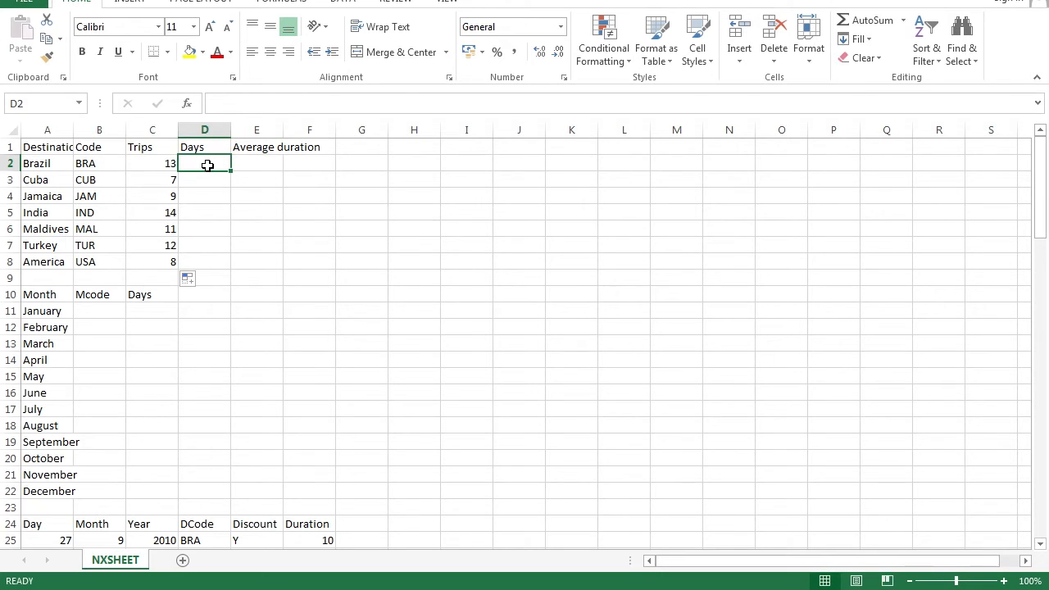
Enter =SUMIF(DC,B2,DU) in D2 and fill it down to D8.
{"action": "type", "text": "=SUMIF("}
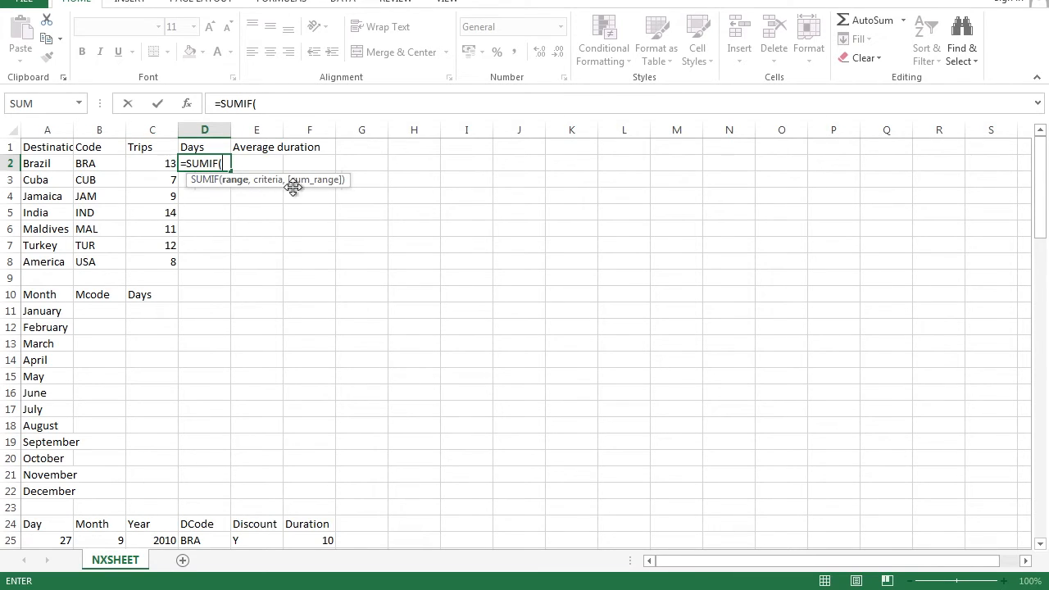
{"action": "mouse_move", "coordinate": [236, 187]}
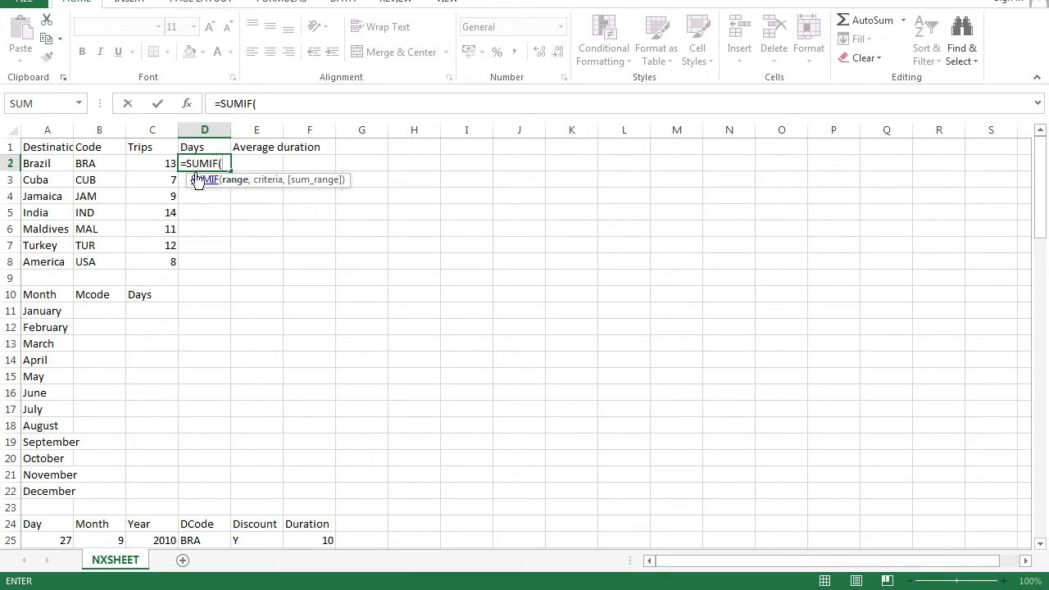
{"action": "mouse_move", "coordinate": [271, 192]}
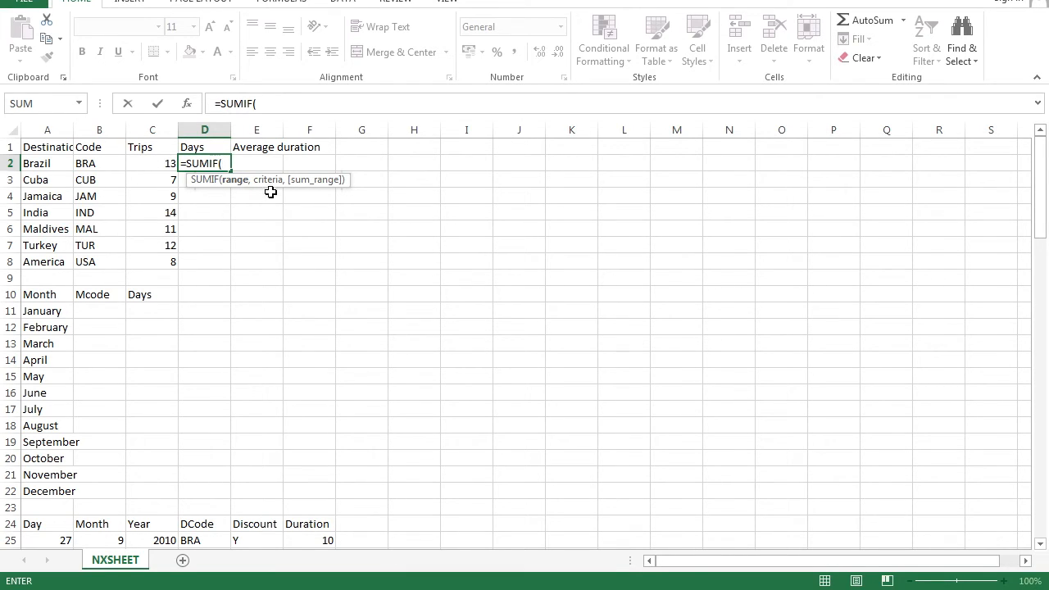
{"action": "mouse_move", "coordinate": [270, 181]}
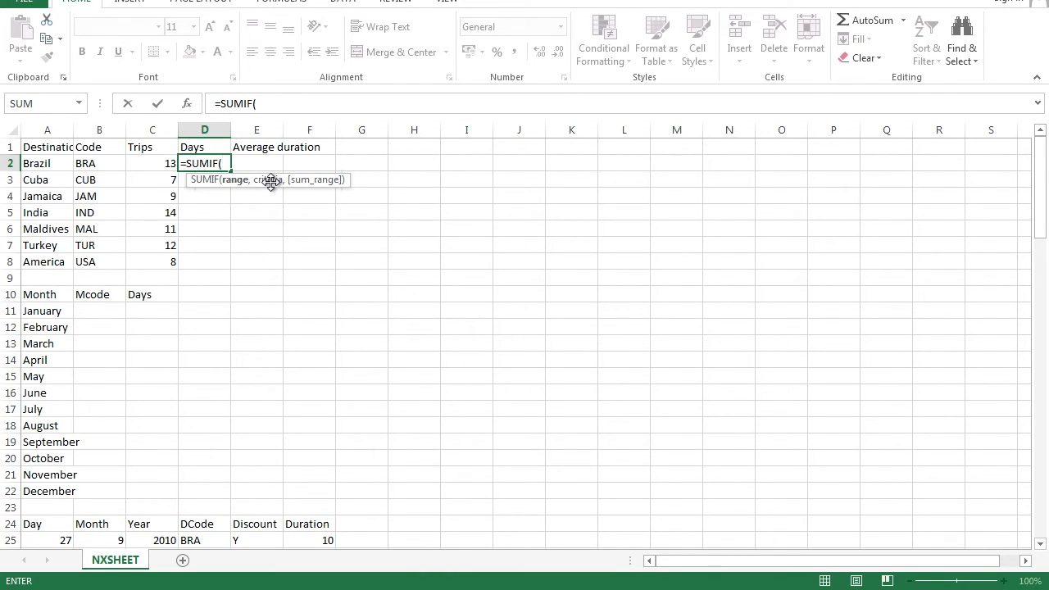
{"action": "mouse_move", "coordinate": [93, 170]}
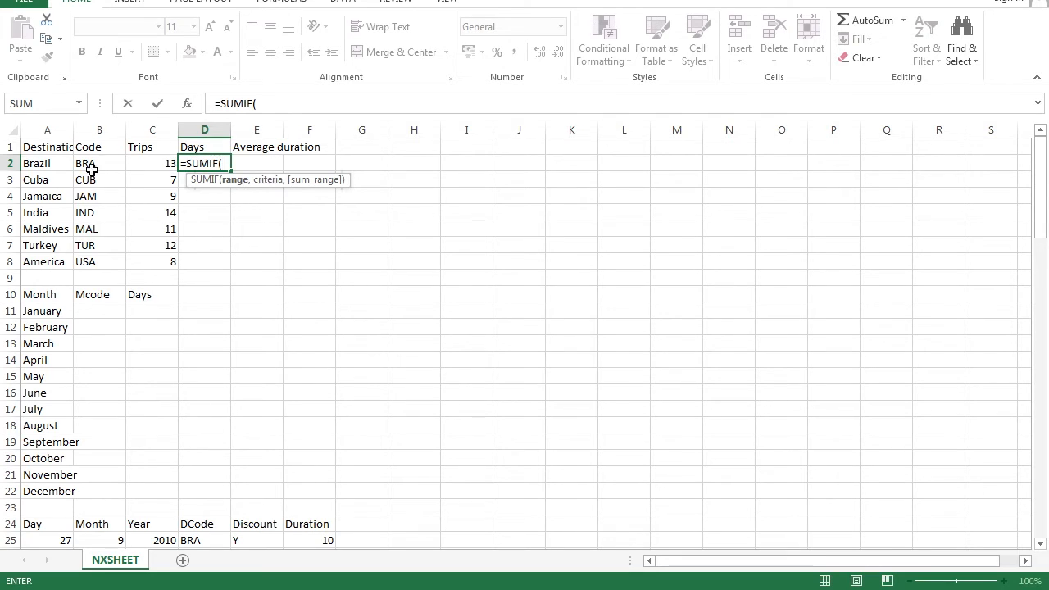
{"action": "mouse_move", "coordinate": [316, 185]}
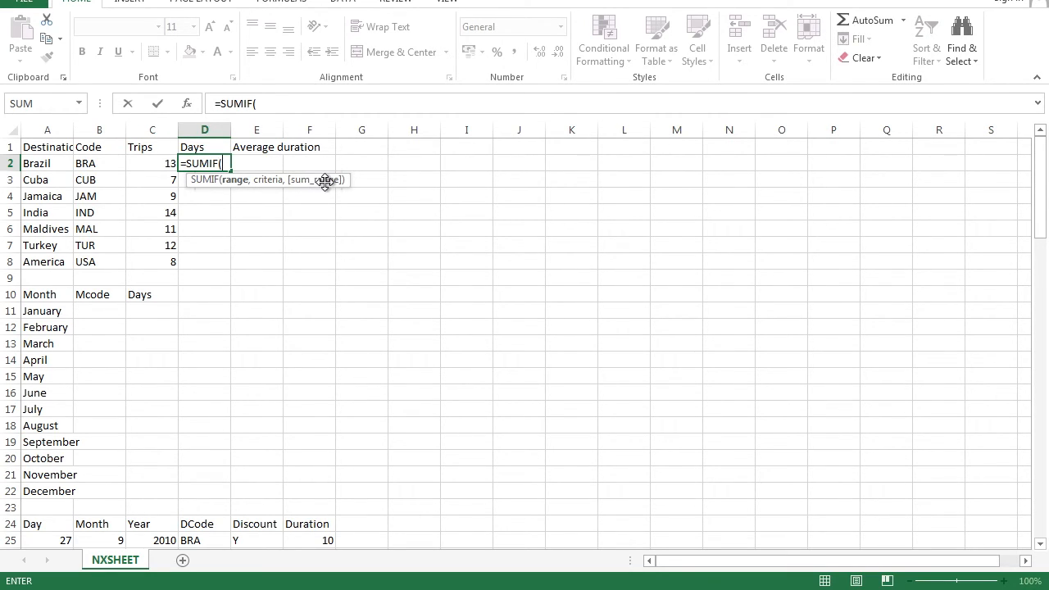
{"action": "mouse_move", "coordinate": [236, 187]}
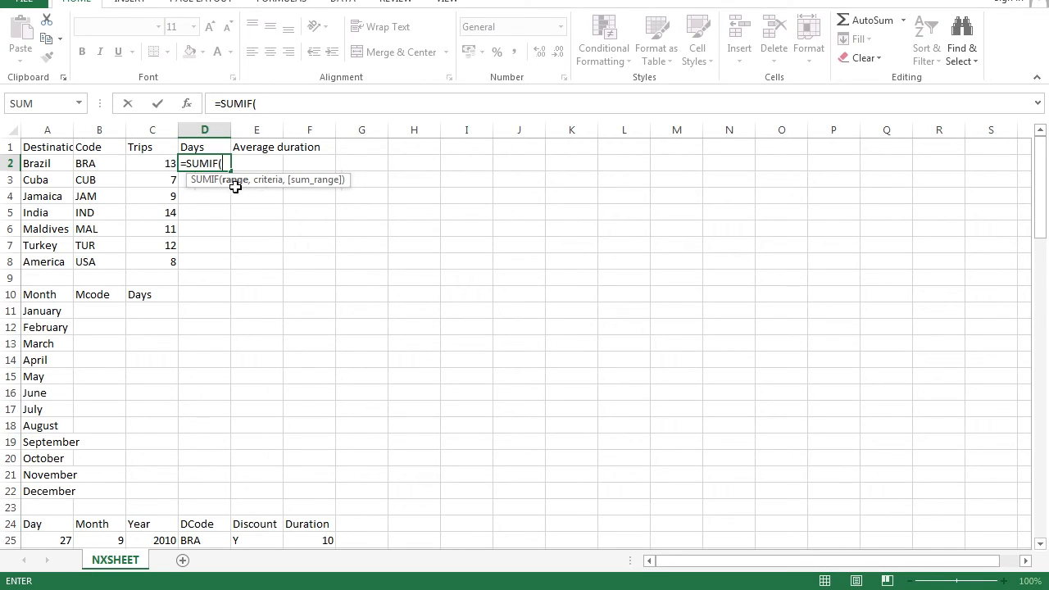
{"action": "mouse_move", "coordinate": [278, 182]}
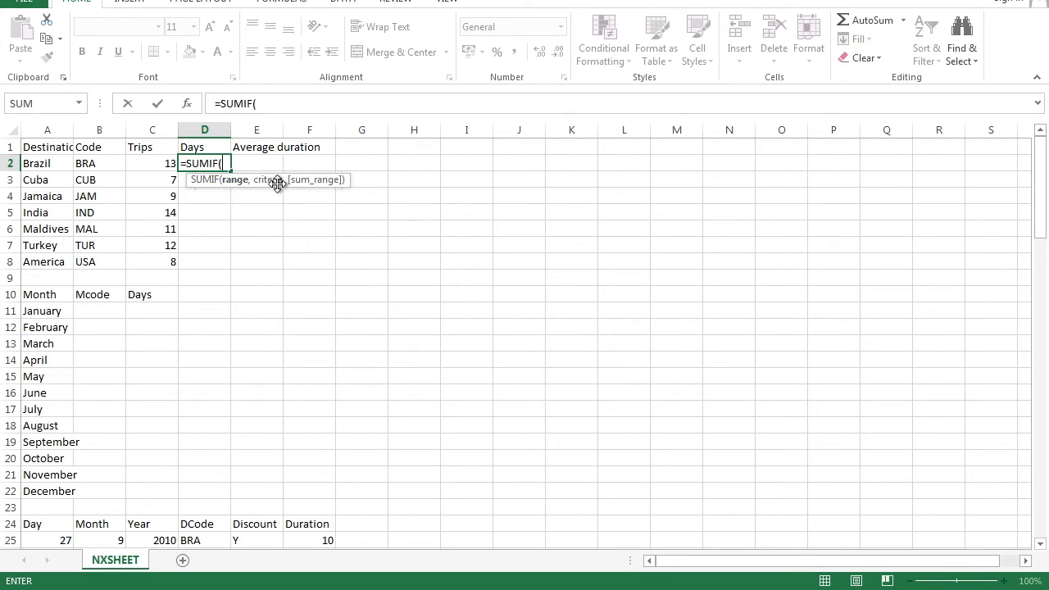
{"action": "mouse_move", "coordinate": [230, 443]}
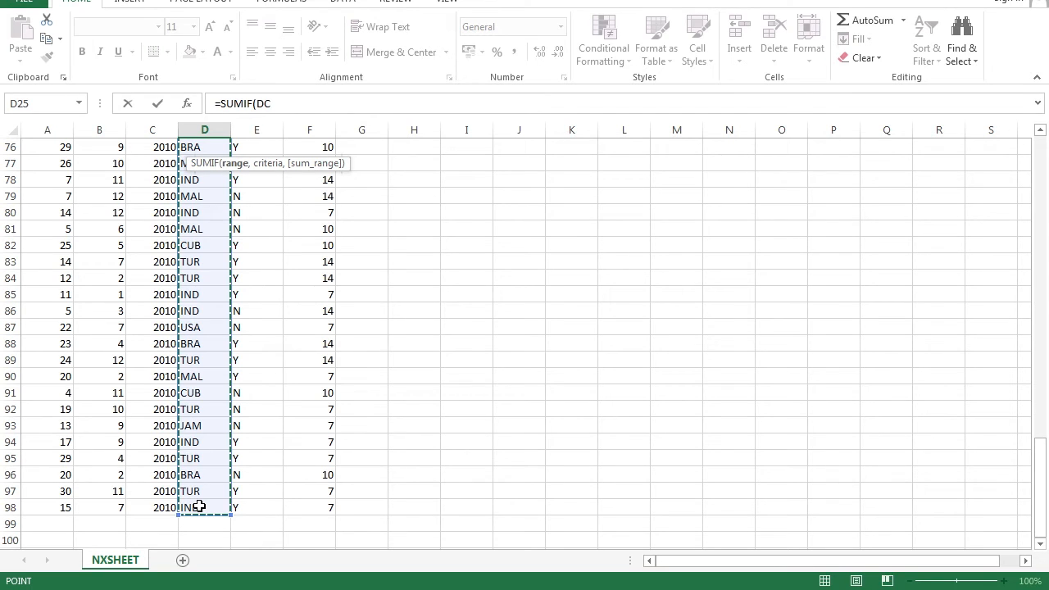
{"action": "mouse_move", "coordinate": [203, 364]}
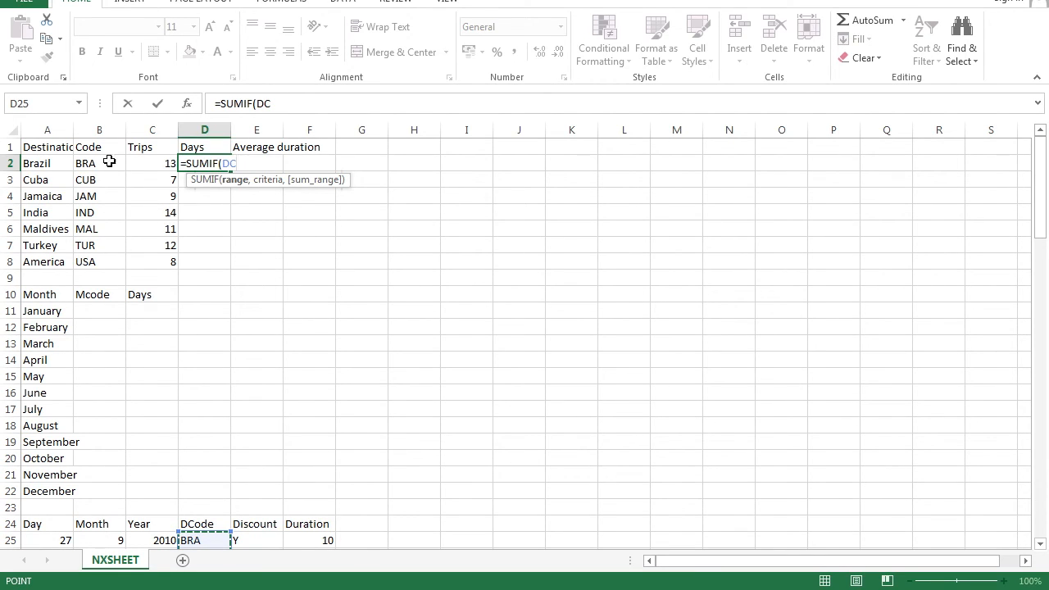
{"action": "type", "text": ","}
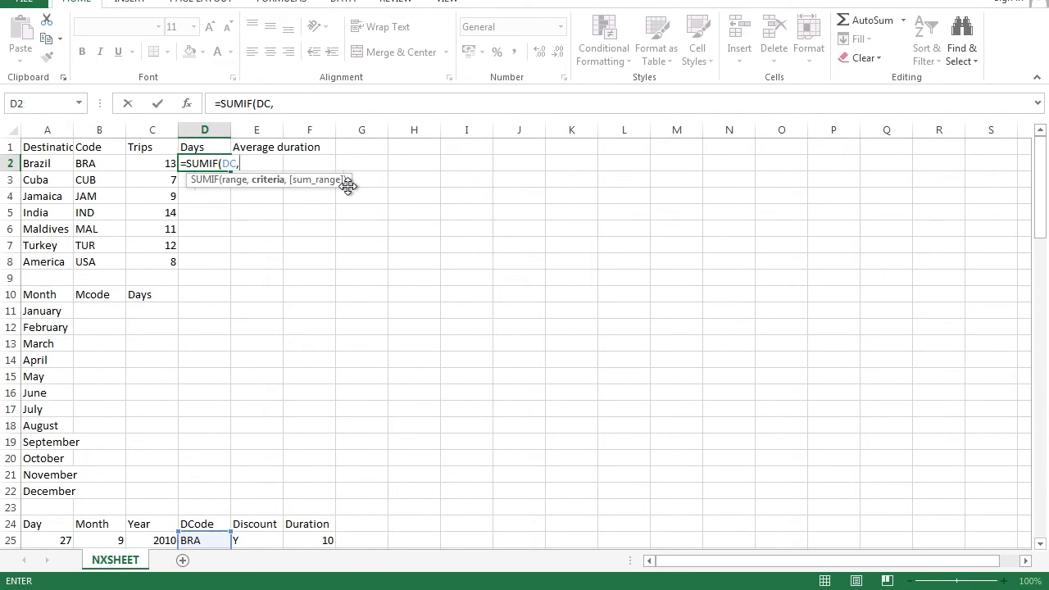
{"action": "left_click", "coordinate": [99, 163]}
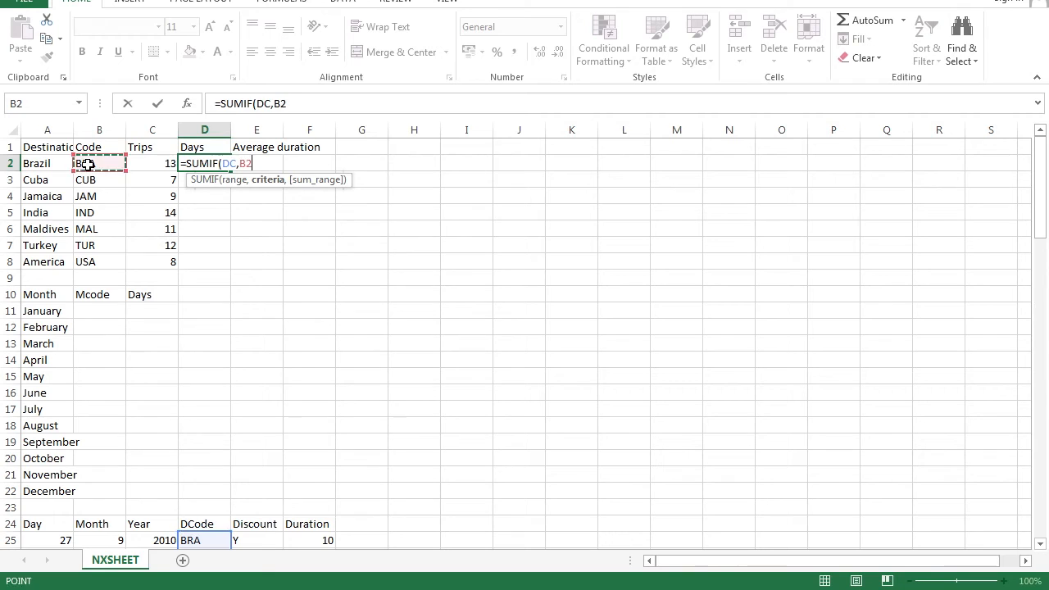
{"action": "type", "text": ","}
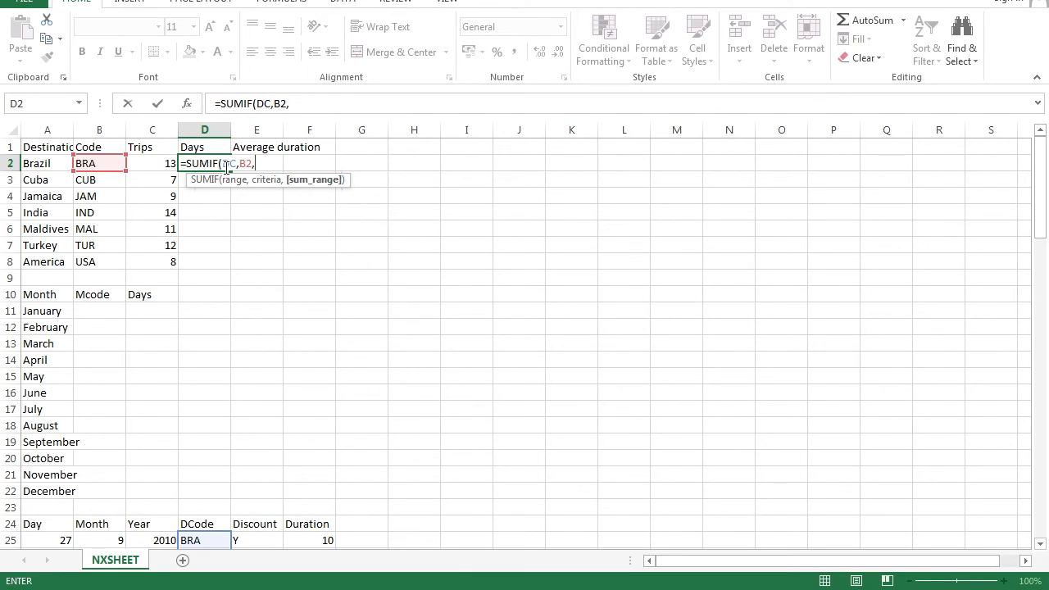
{"action": "mouse_move", "coordinate": [208, 182]}
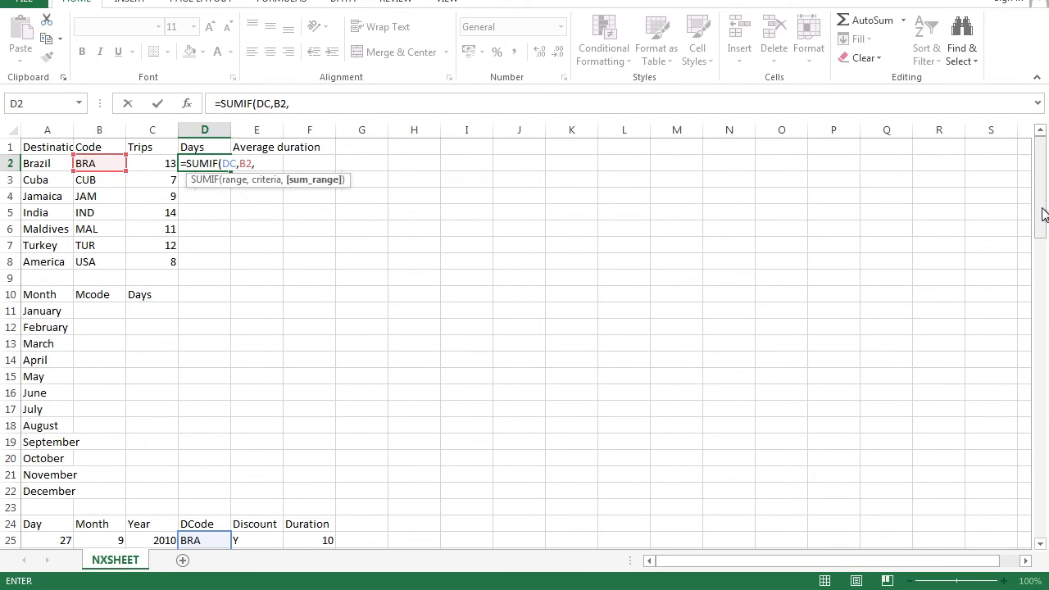
{"action": "scroll", "scroll_direction": "down", "scroll_amount": 3}
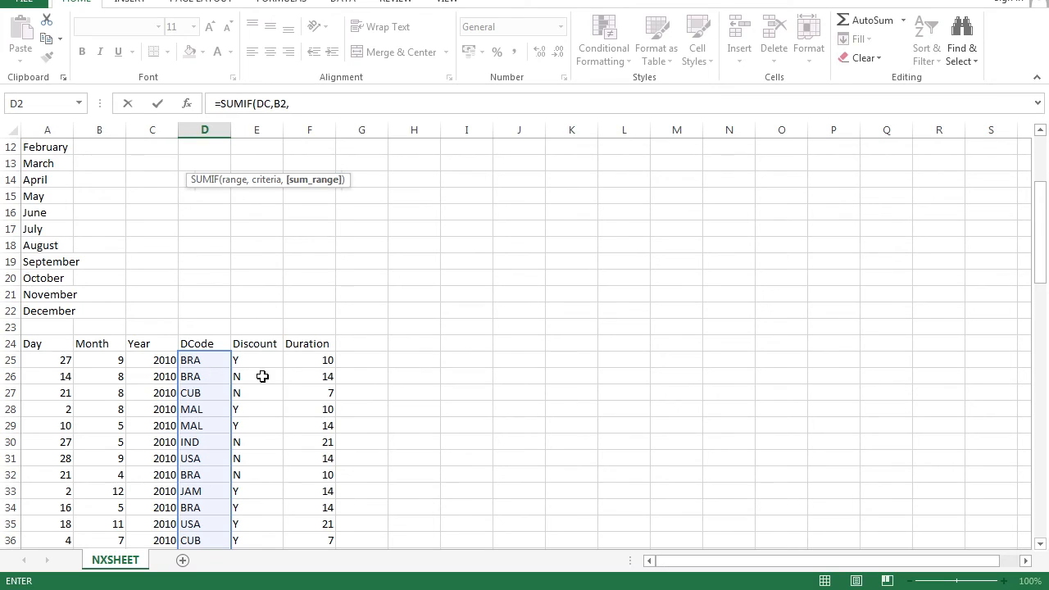
{"action": "mouse_move", "coordinate": [302, 470]}
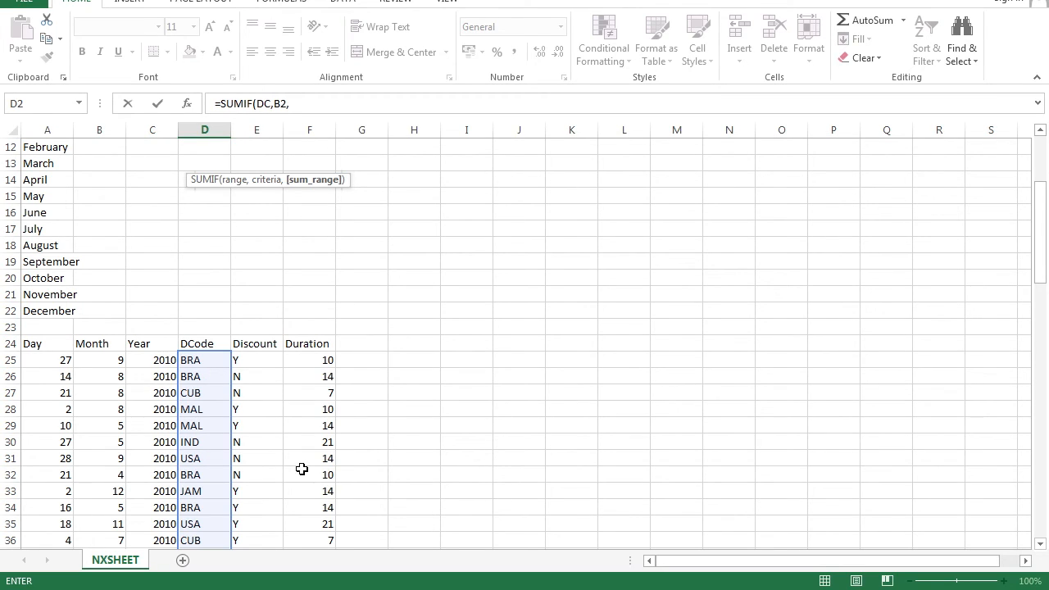
{"action": "mouse_move", "coordinate": [478, 338]}
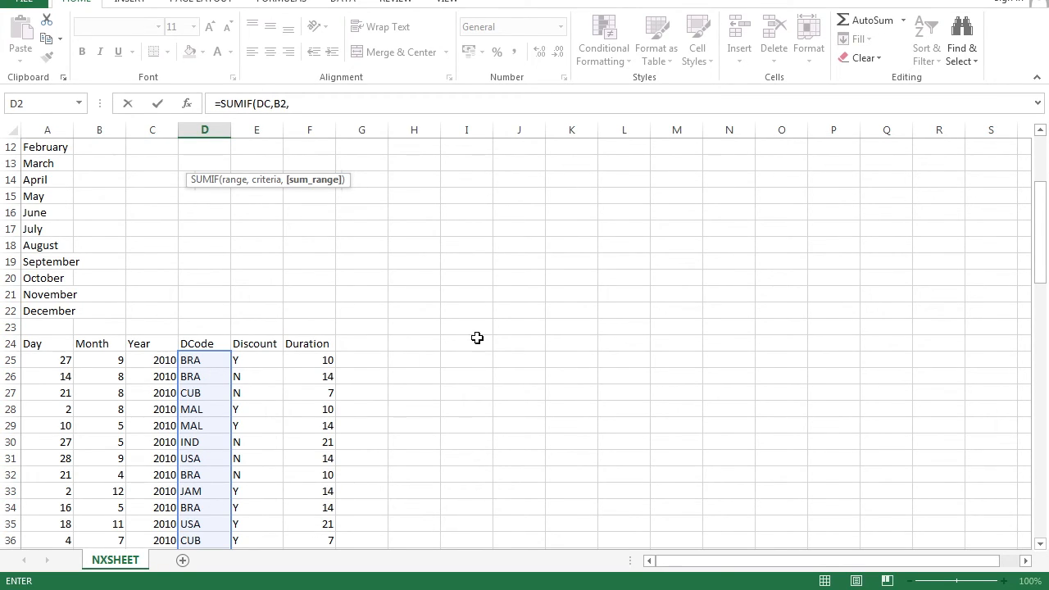
{"action": "left_click_drag", "start_coordinate": [310, 359], "coordinate": [310, 458]}
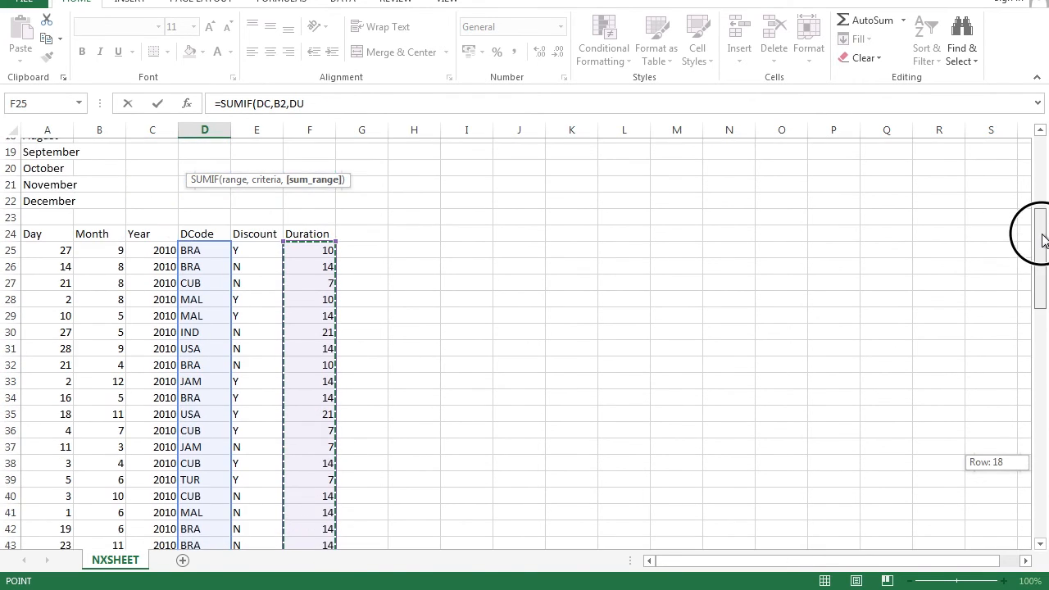
{"action": "scroll", "scroll_direction": "up", "scroll_amount": 3}
{"action": "type", "text": ")"}
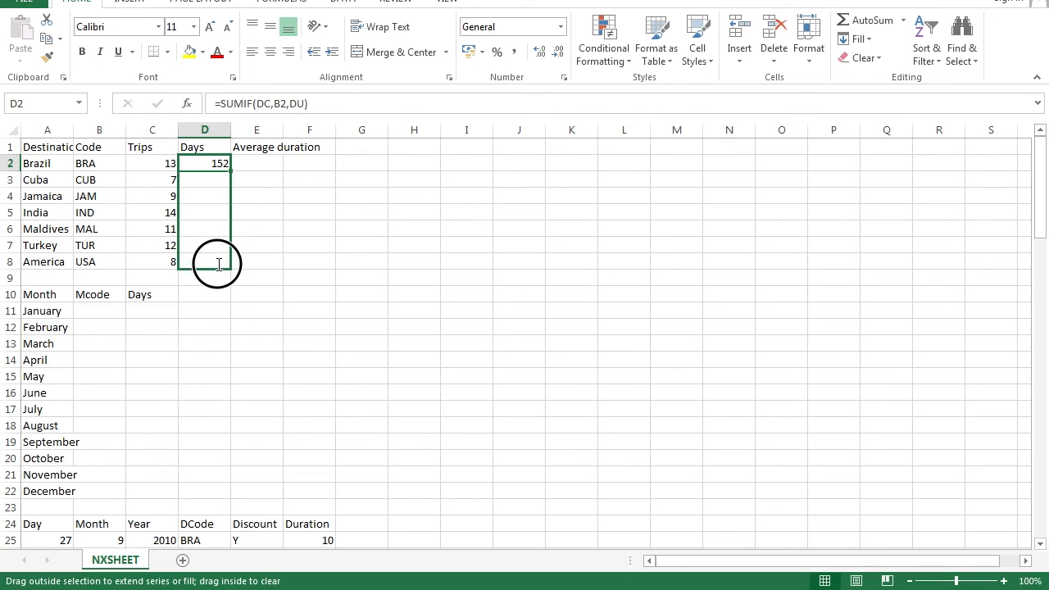
{"action": "left_click_drag", "start_coordinate": [204, 163], "coordinate": [204, 262]}
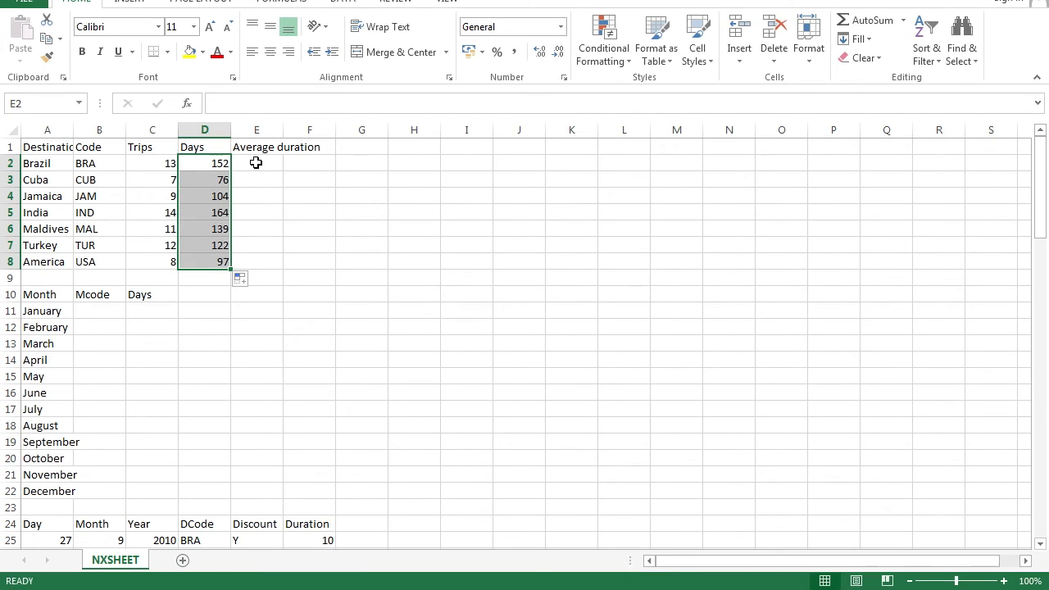
Enter =D2/C2 in E2 and fill it down to E8.
{"action": "left_click", "coordinate": [257, 163]}
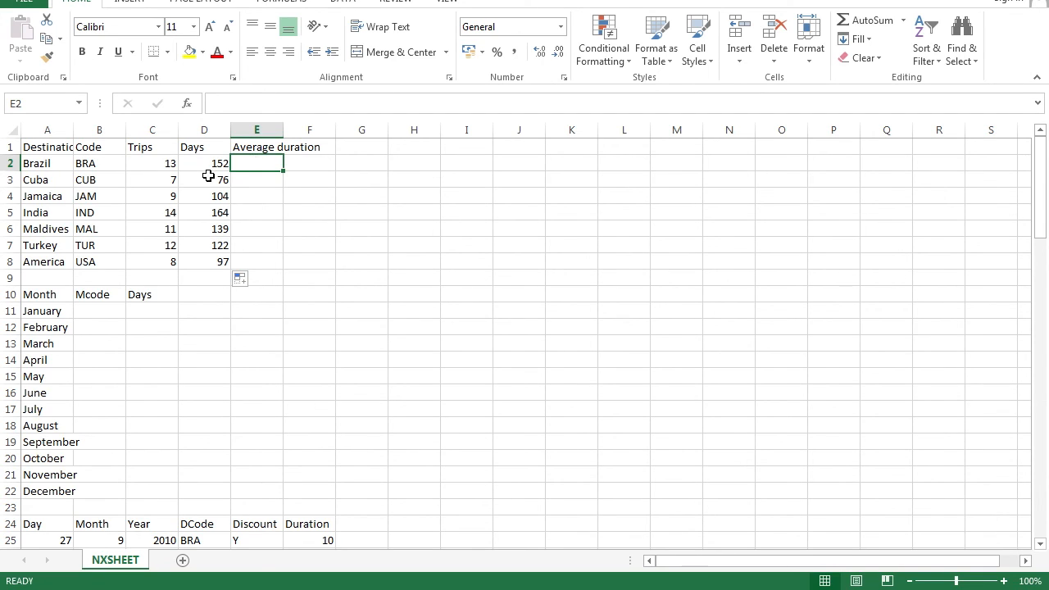
{"action": "mouse_move", "coordinate": [215, 159]}
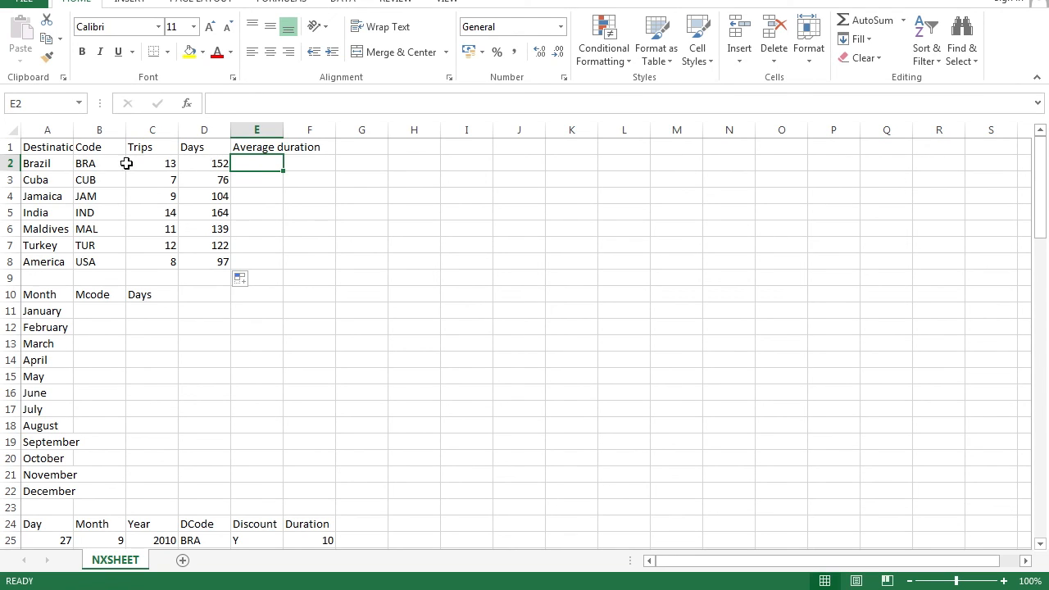
{"action": "mouse_move", "coordinate": [195, 169]}
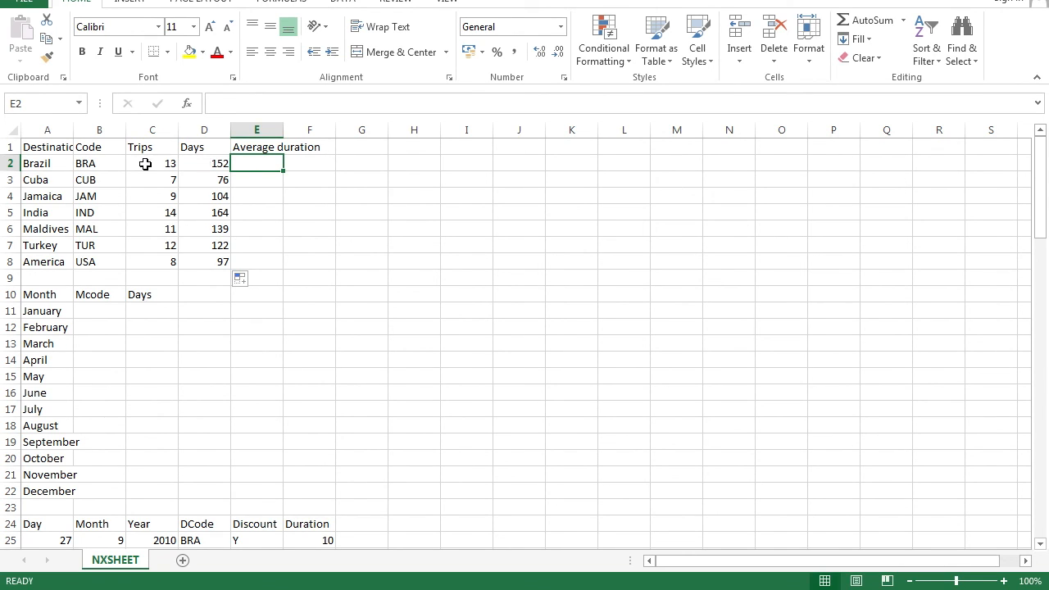
{"action": "mouse_move", "coordinate": [205, 163]}
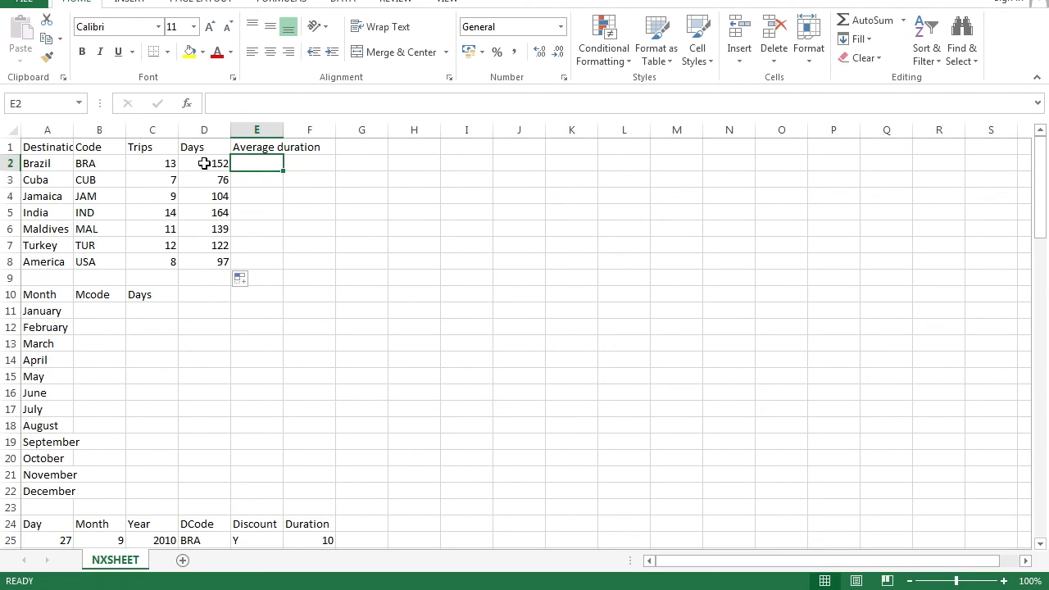
{"action": "mouse_move", "coordinate": [151, 173]}
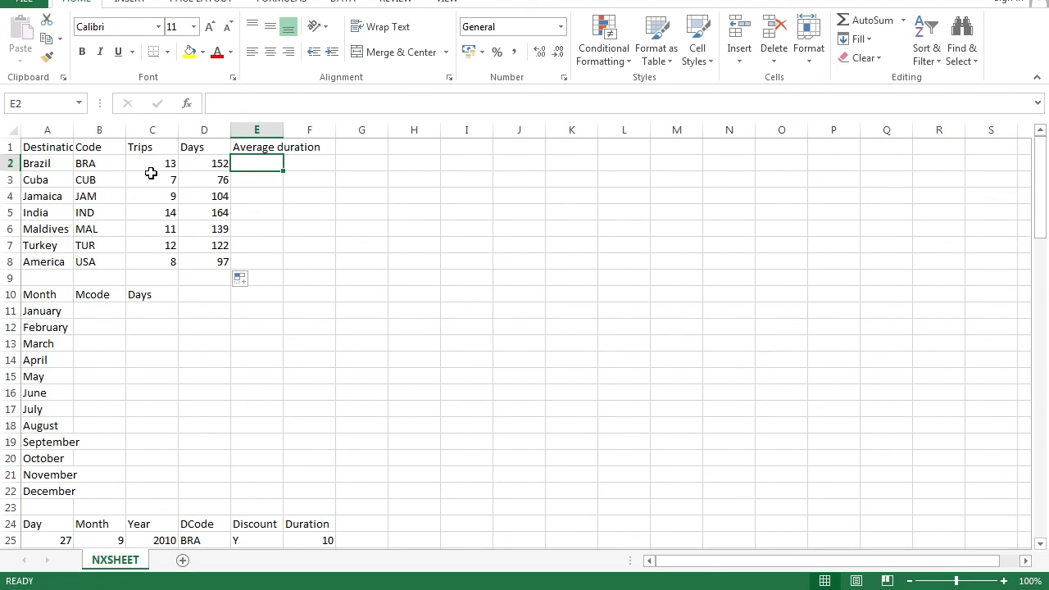
{"action": "mouse_move", "coordinate": [210, 162]}
{"action": "type", "text": "=D2/C2"}
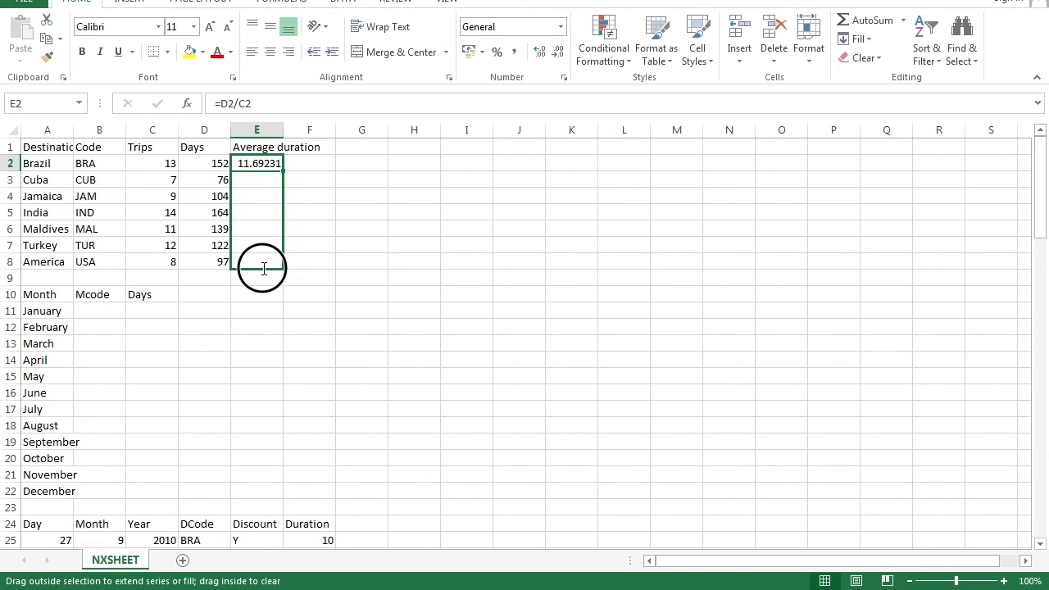
{"action": "left_click_drag", "start_coordinate": [256, 163], "coordinate": [256, 261]}
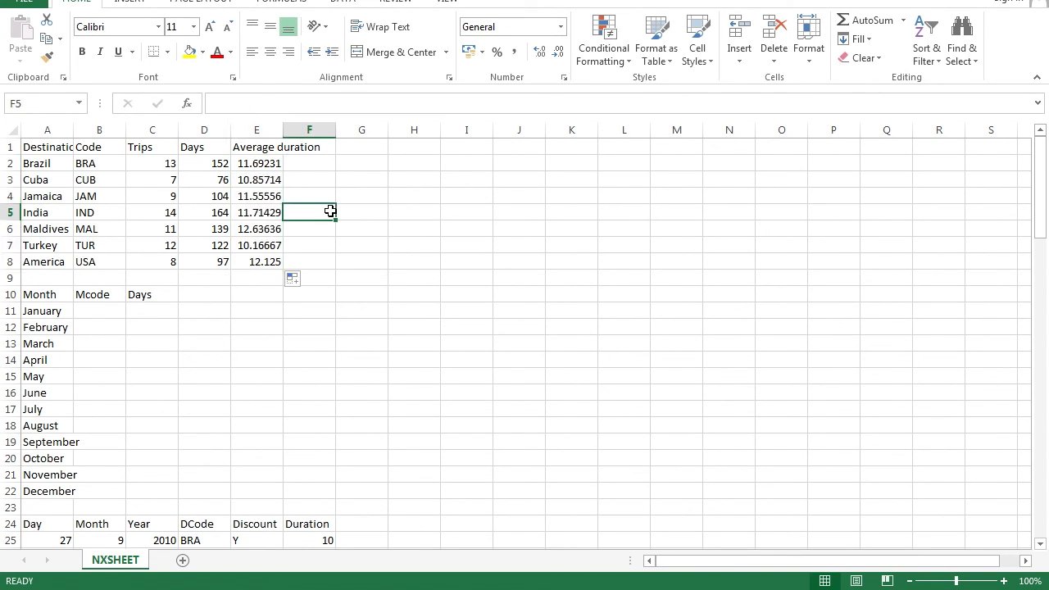